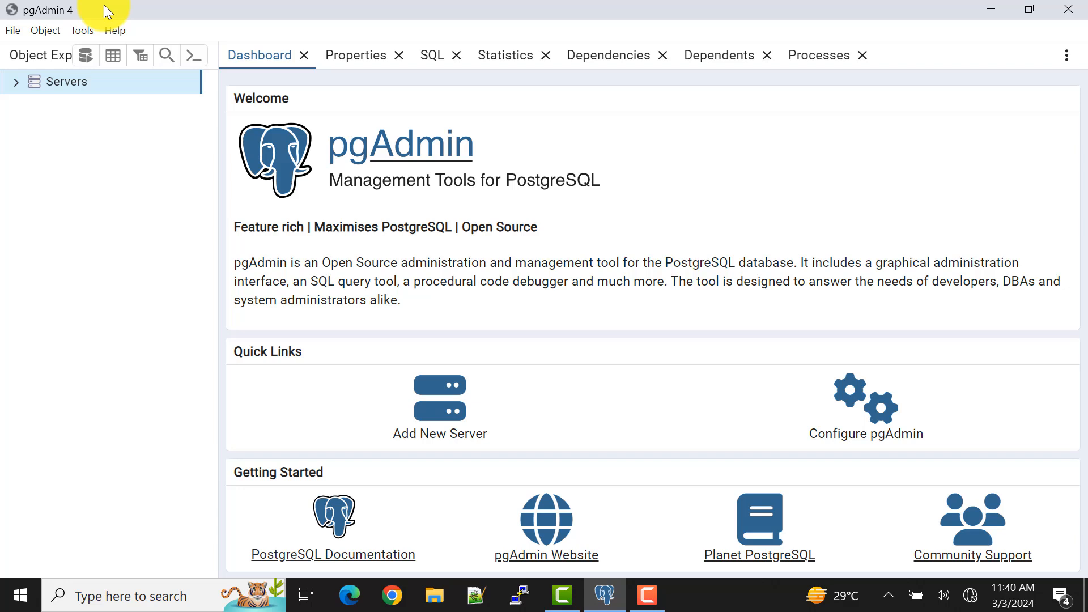
pyautogui.moveTo(120, 54)
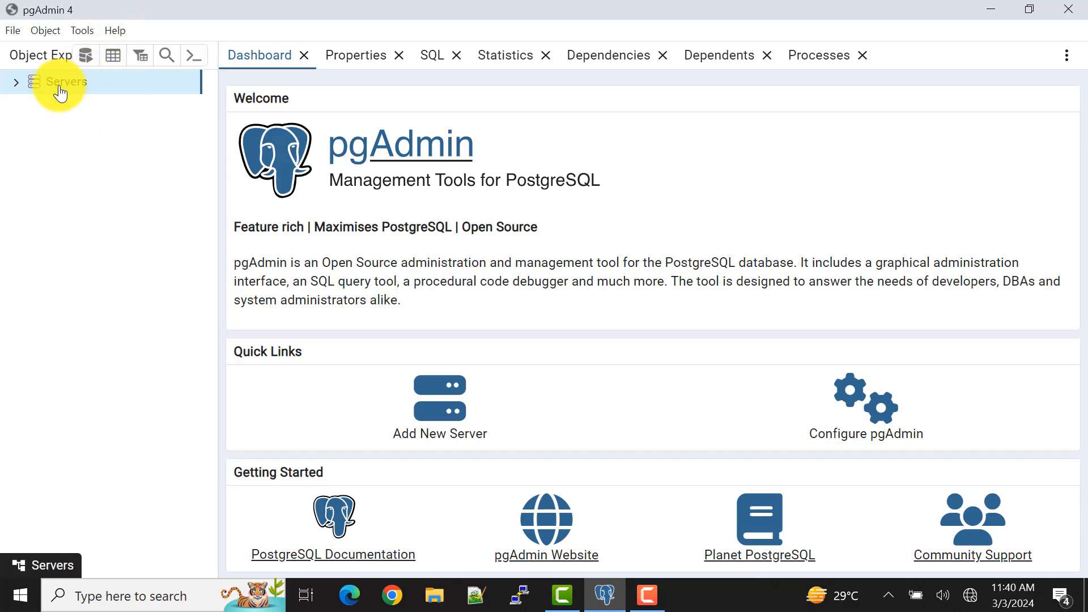
# - Bring up the Servers group's context menu to reach the Register options
pyautogui.rightClick(61, 82)
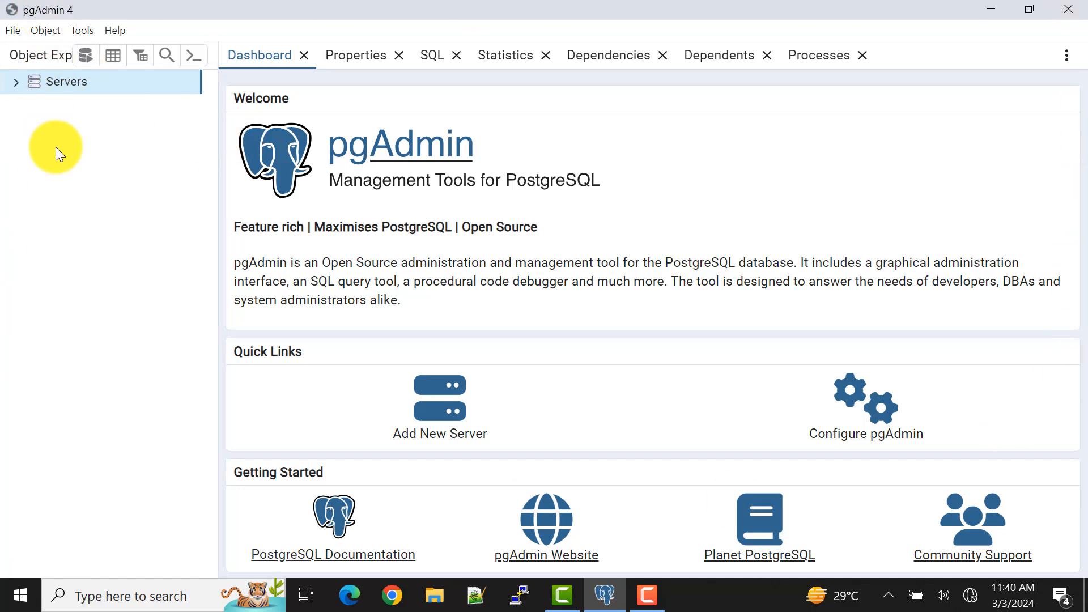
pyautogui.rightClick(64, 81)
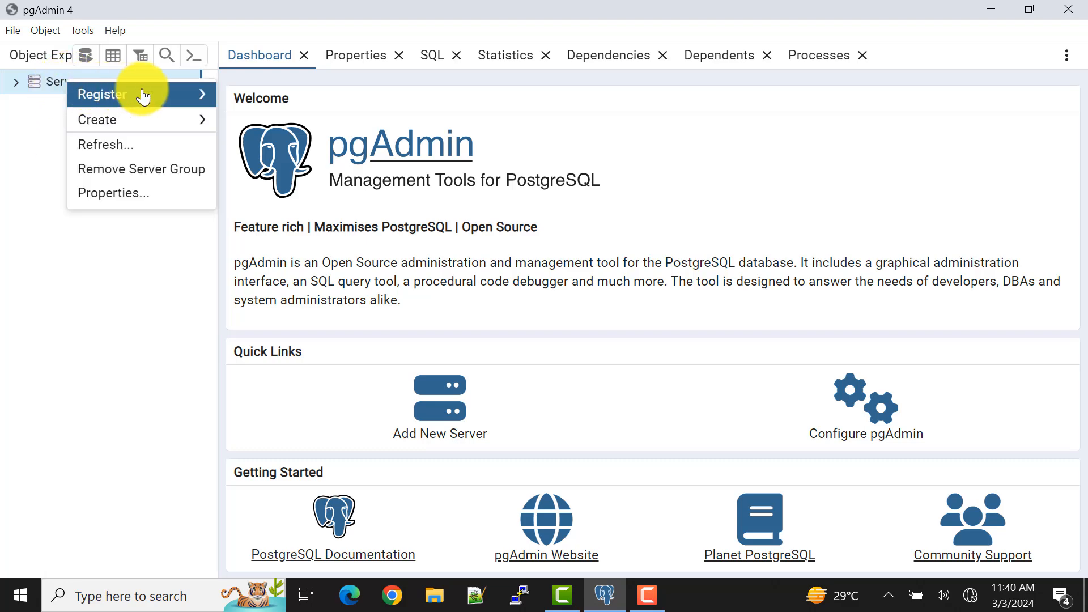
pyautogui.moveTo(102, 93)
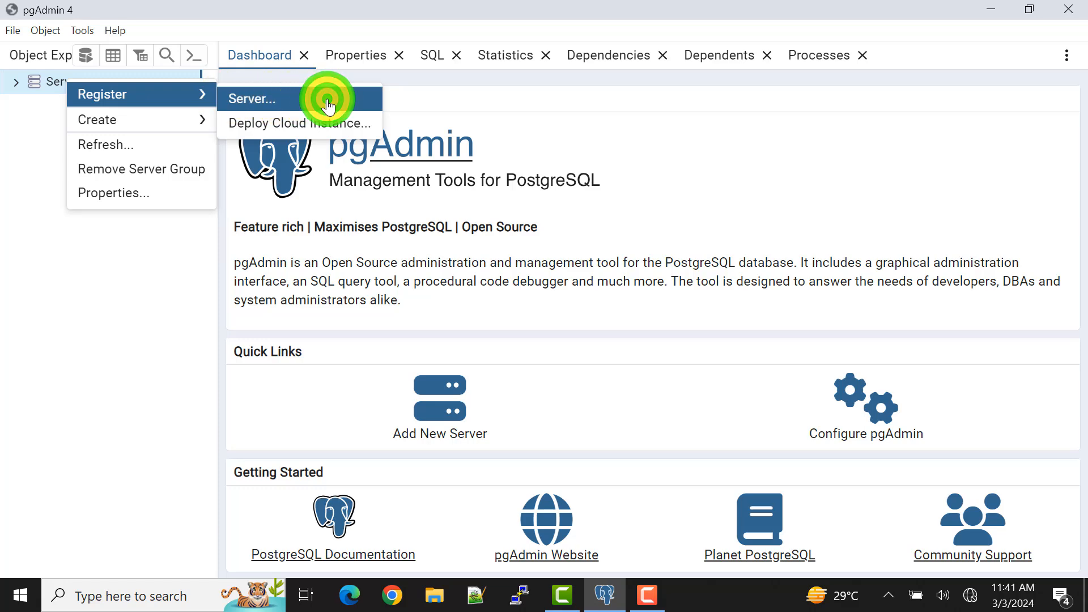
# - Begin a new server registration named TestServer with the comment 'This is my testing server'
pyautogui.click(251, 98)
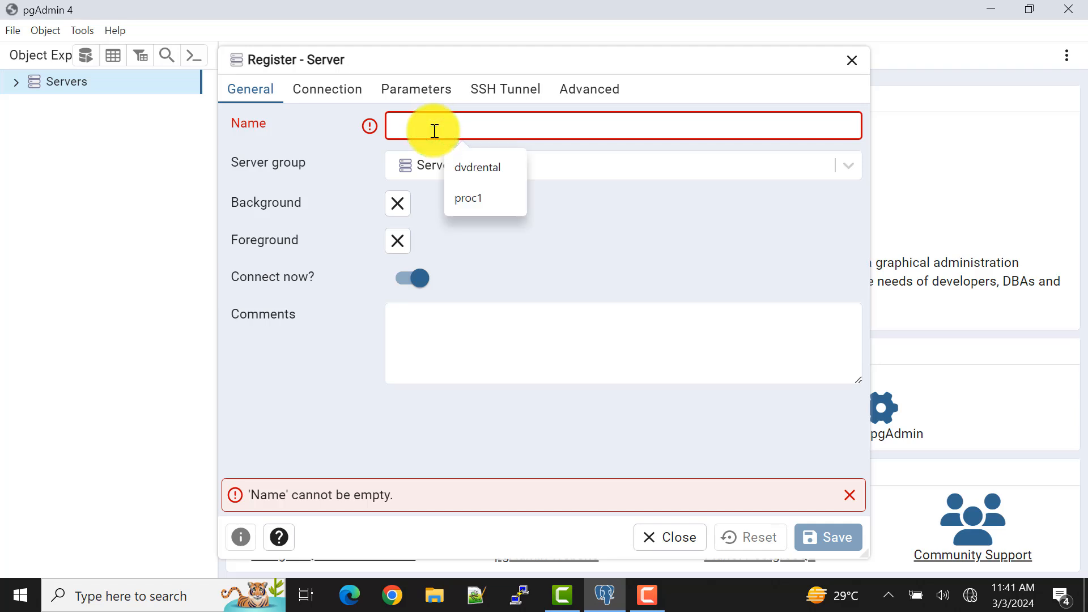
pyautogui.write('TestServer')
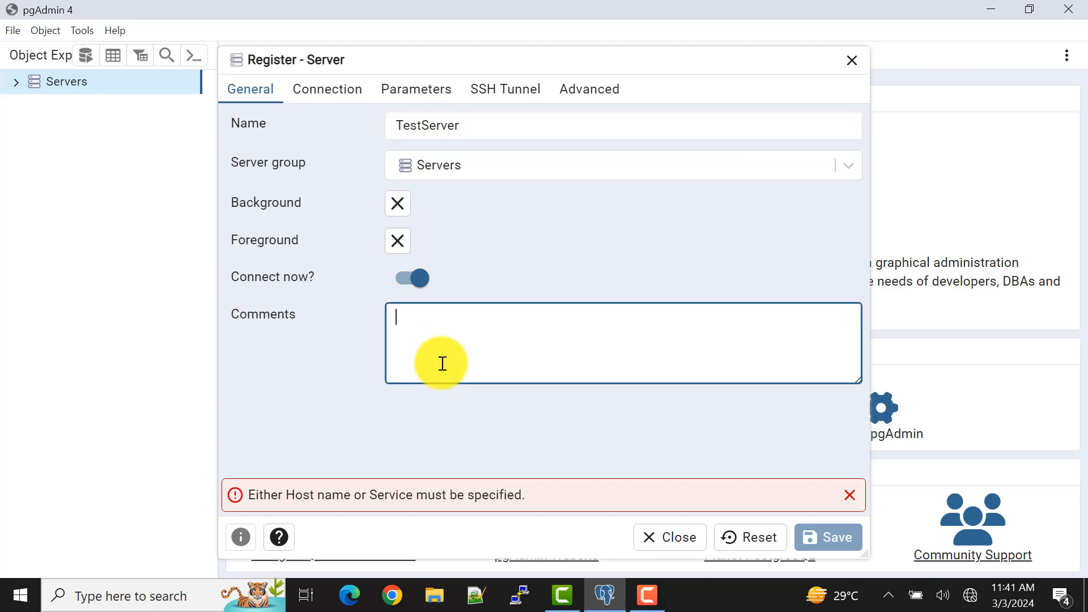
pyautogui.write('This is my testing se')
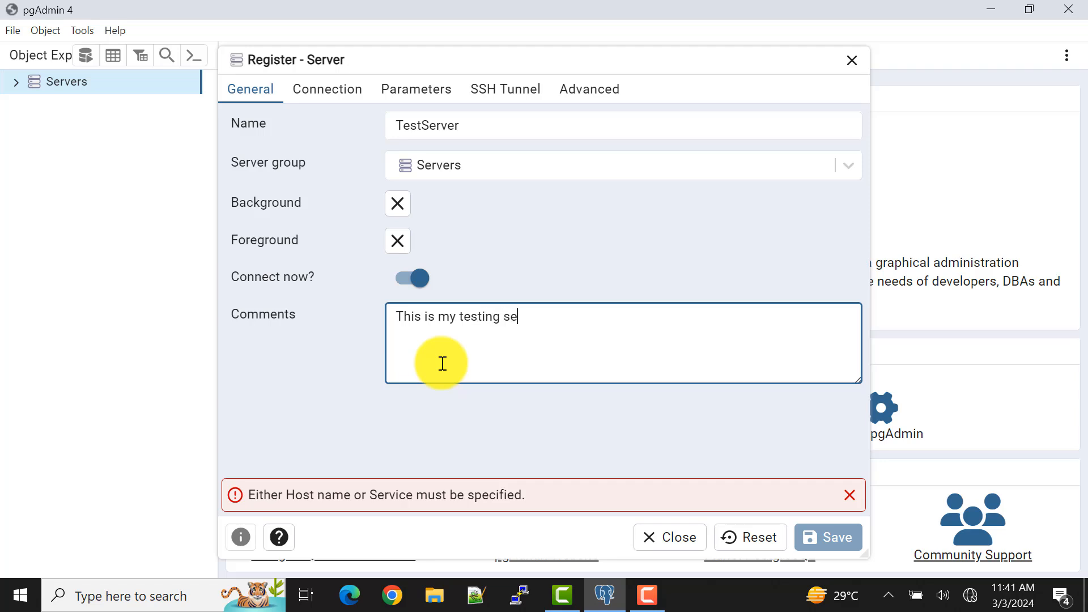
pyautogui.write('rver')
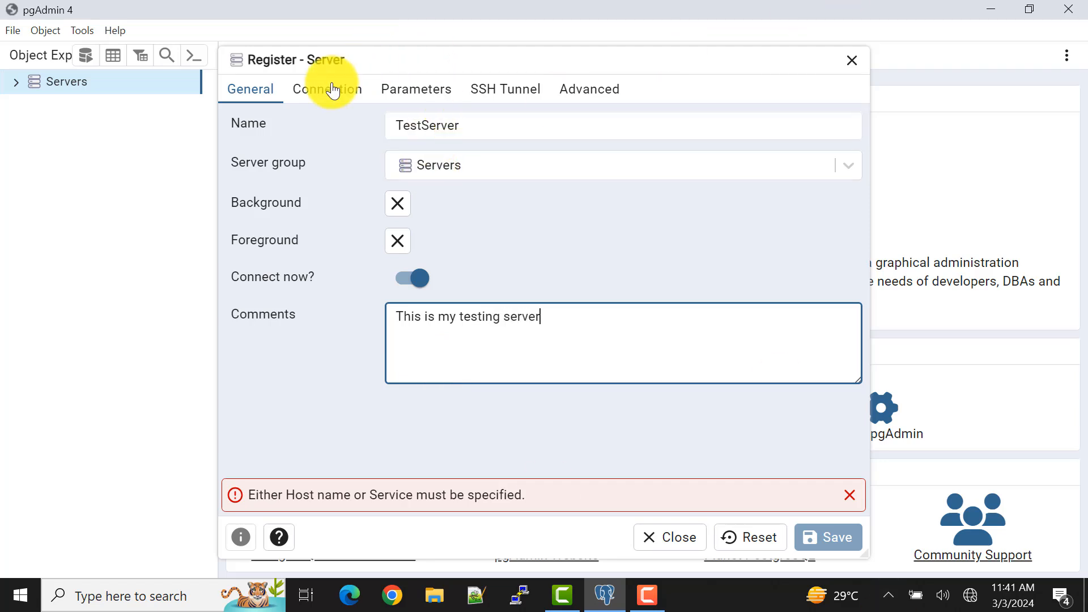
# - Set the connection to host localhost, port 5432 with the password, then review Parameters
pyautogui.click(327, 89)
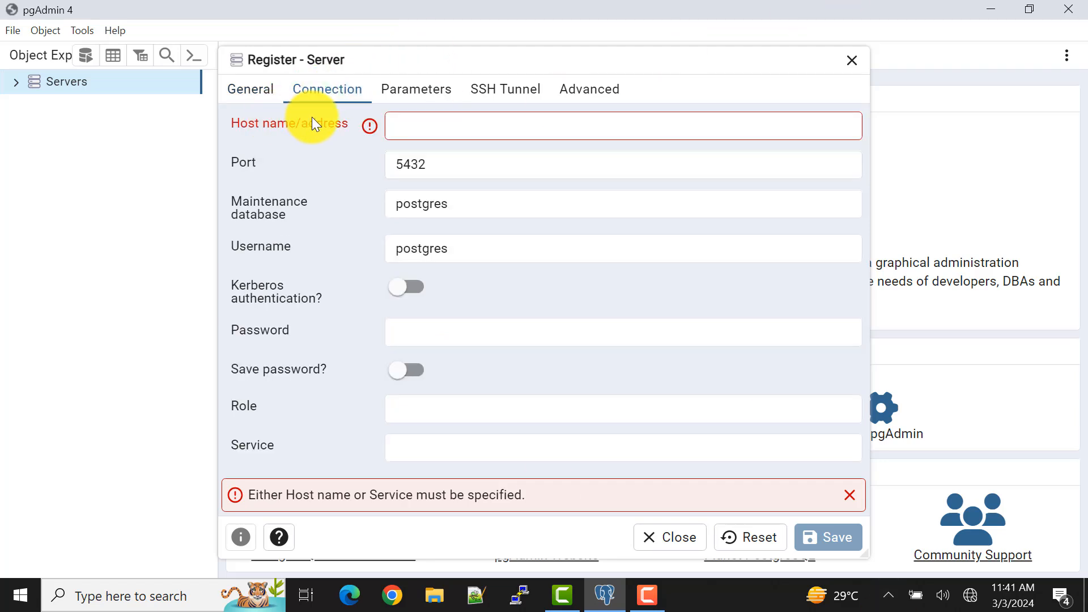
pyautogui.click(622, 126)
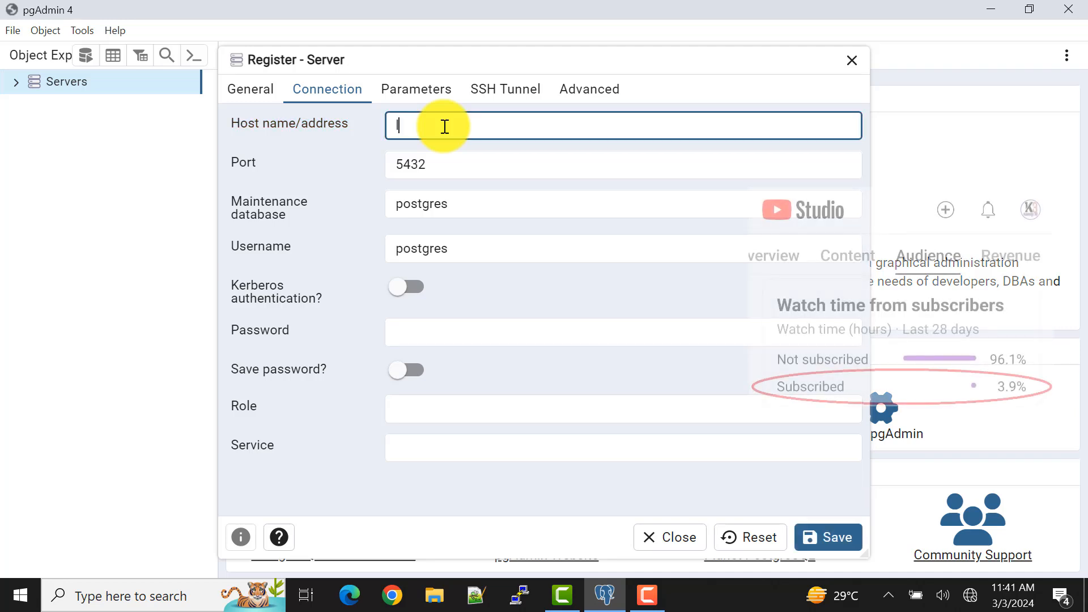
pyautogui.write('localhost')
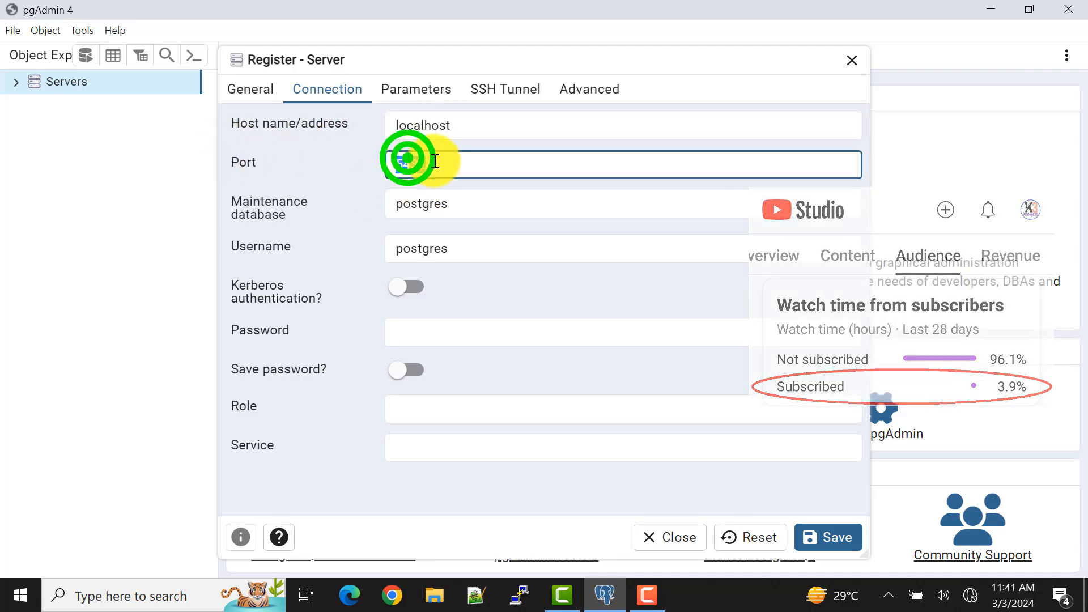
pyautogui.write('5432')
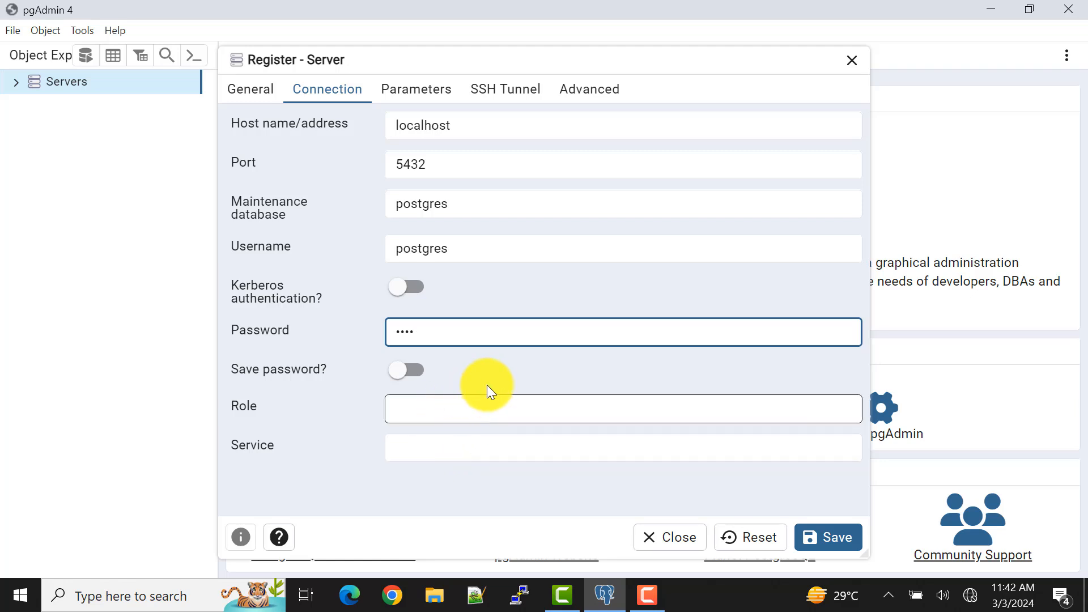
pyautogui.click(415, 89)
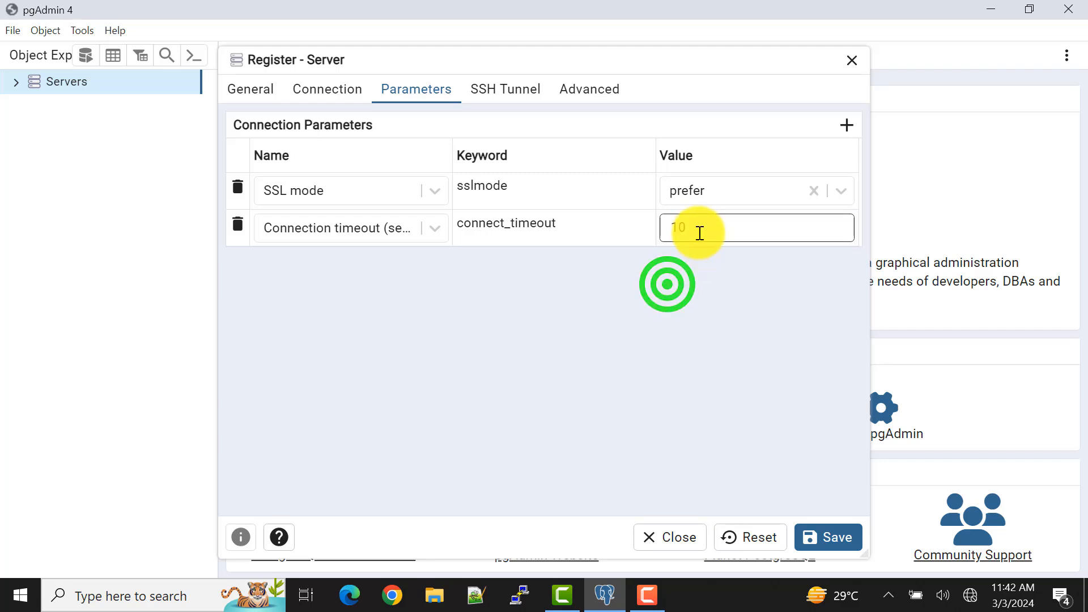
# - Review the SSH Tunnel and Advanced sections at defaults and return to General
pyautogui.click(505, 89)
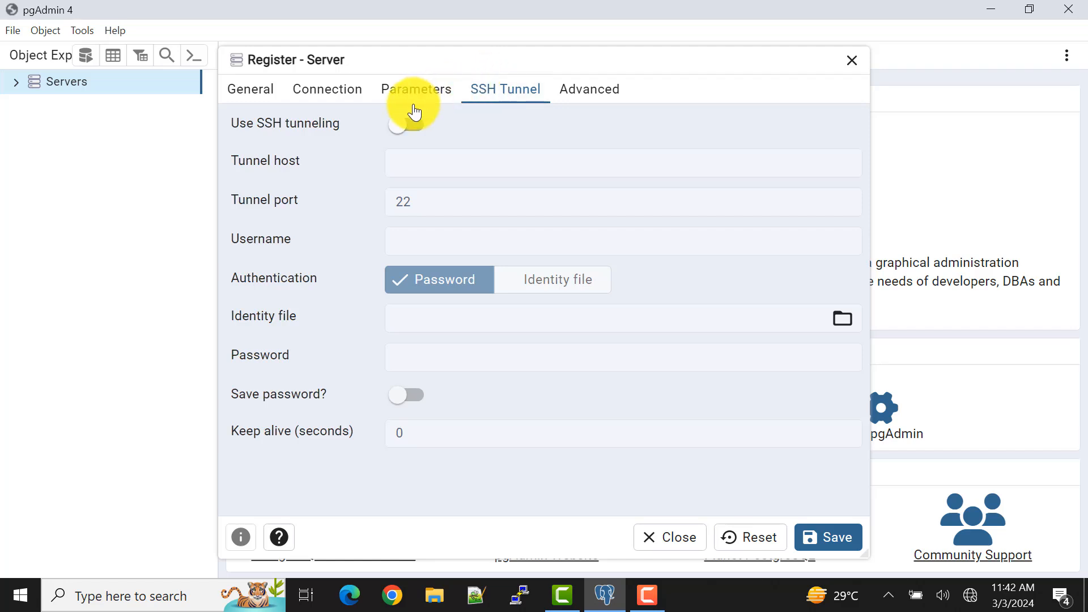
pyautogui.moveTo(346, 173)
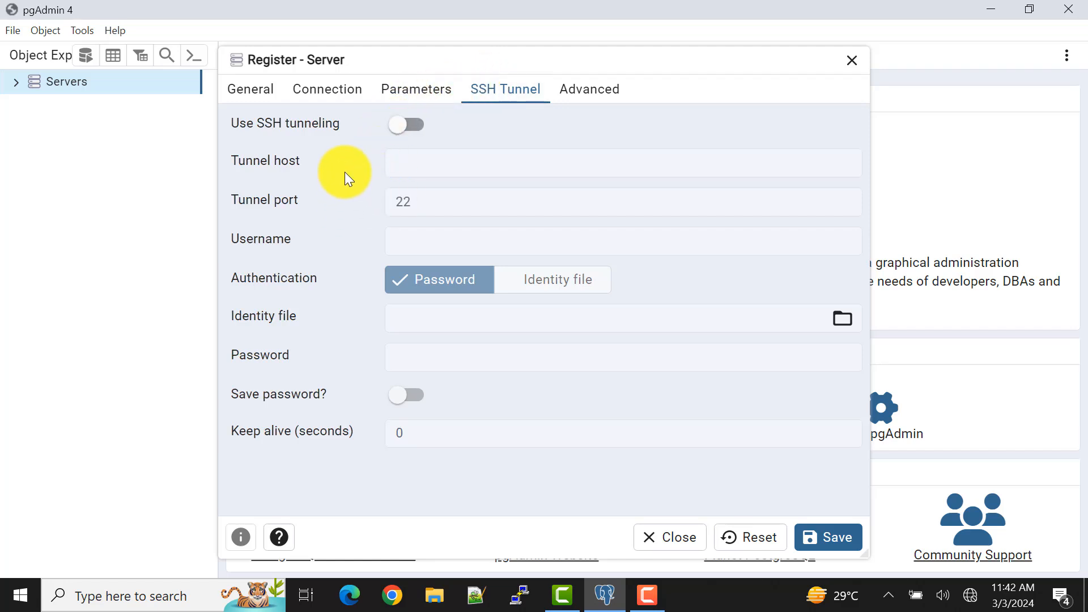
pyautogui.click(589, 89)
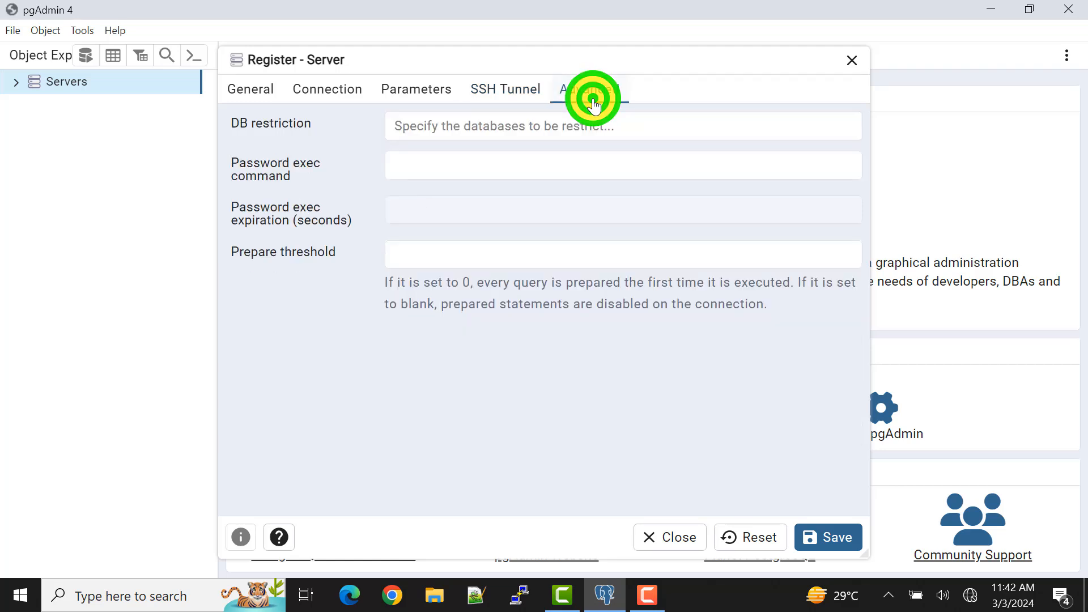
pyautogui.click(590, 89)
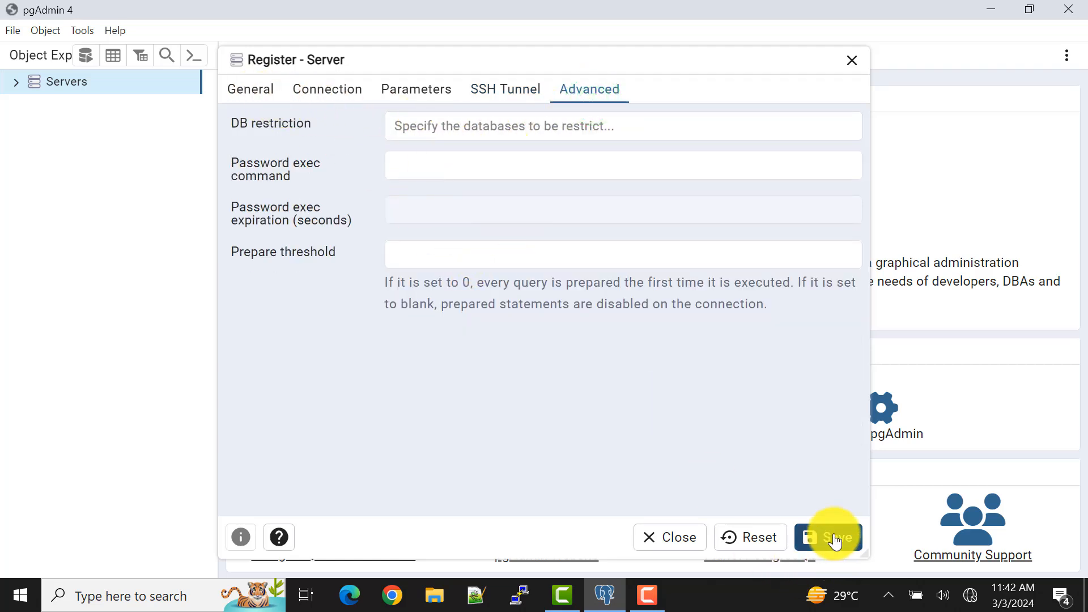
pyautogui.click(250, 89)
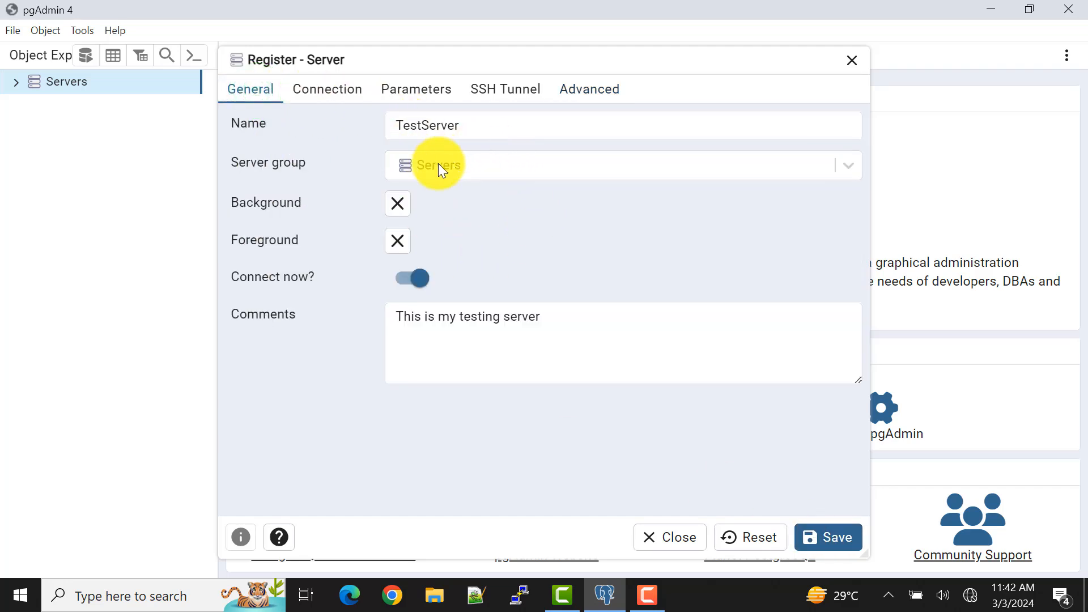
# - Confirm the connection settings and save TestServer so its dashboard appears
pyautogui.click(327, 89)
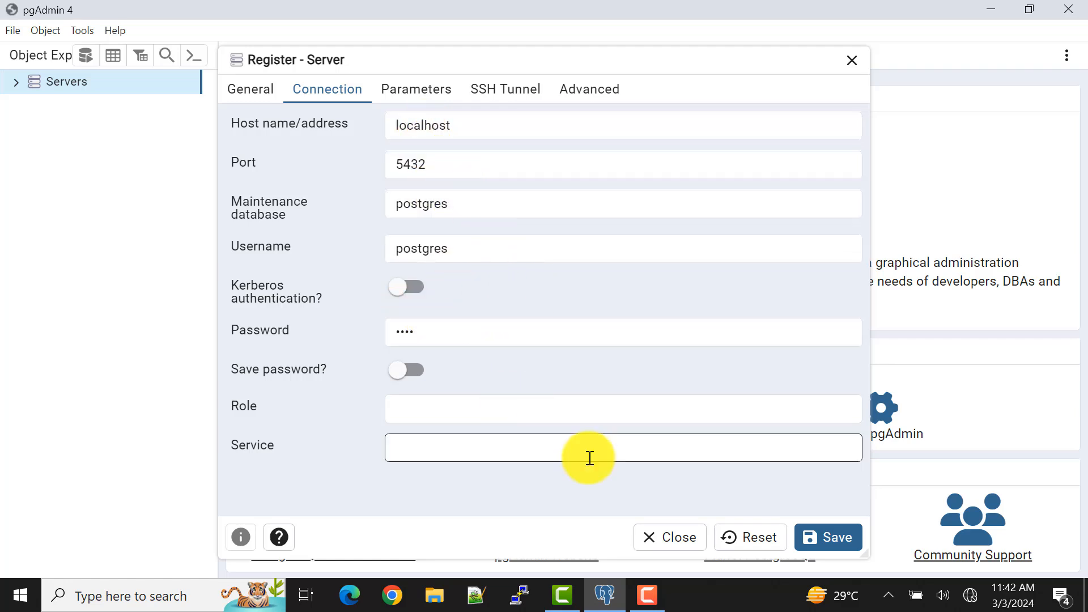
pyautogui.click(828, 537)
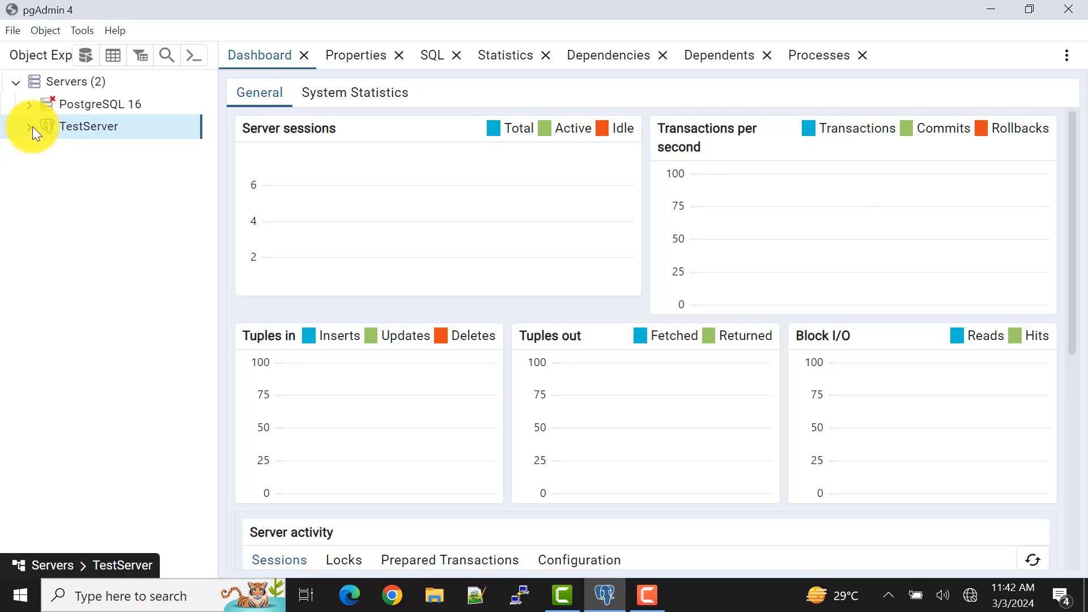
# - Expand TestServer > Databases > postgres to reach the postgres database
pyautogui.click(30, 126)
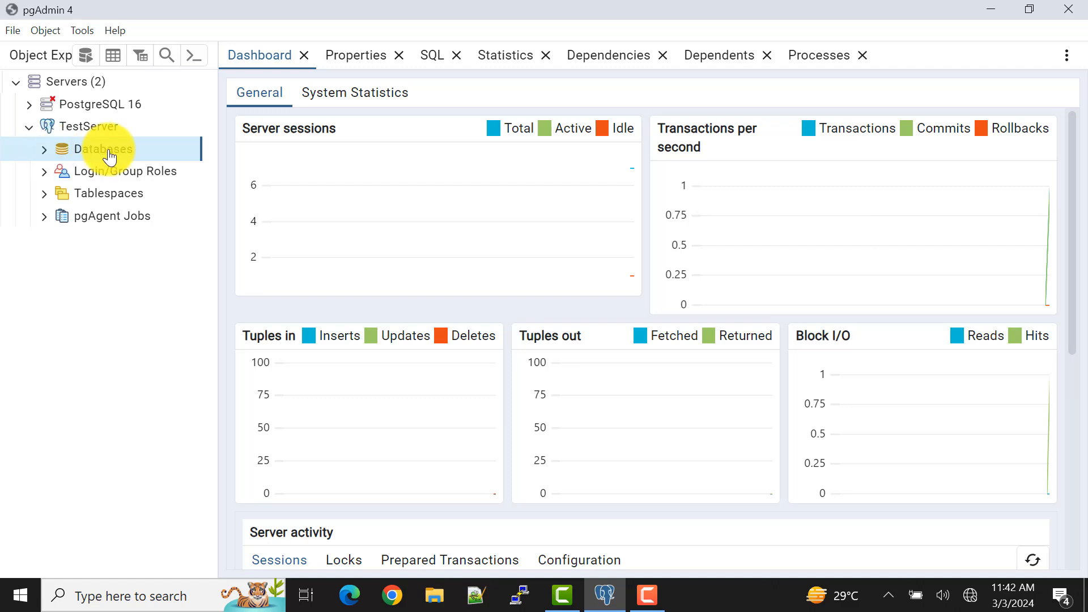
pyautogui.click(43, 149)
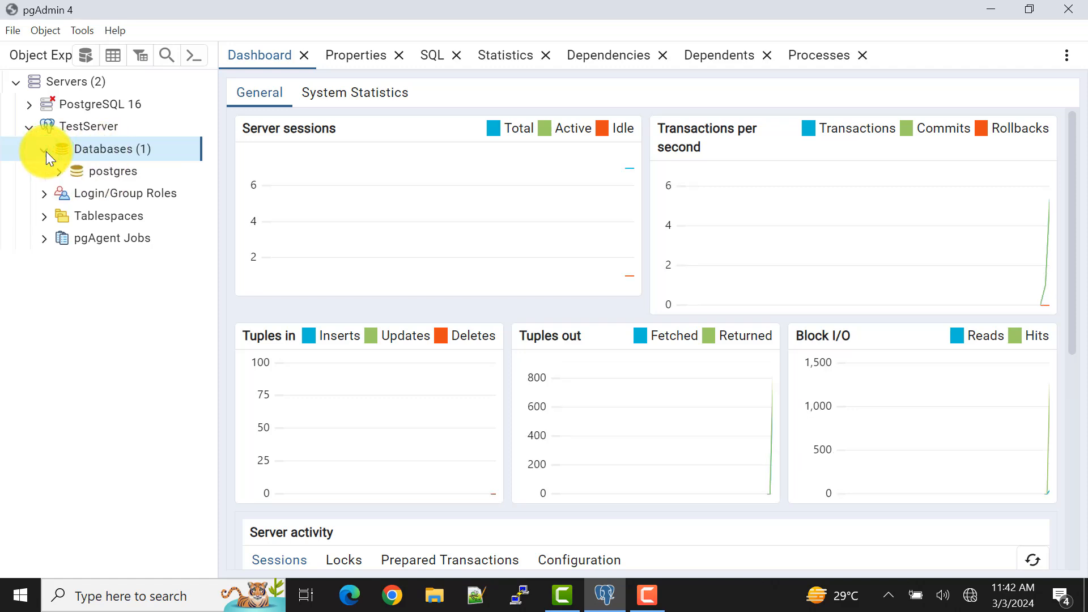
pyautogui.click(113, 171)
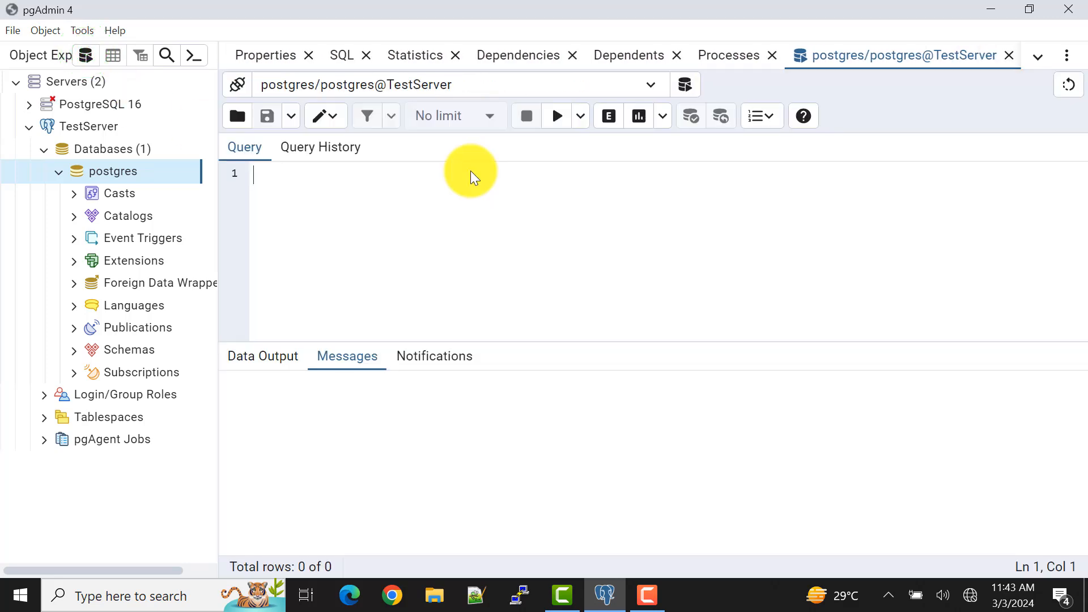
# - Run select version(); and view the PostgreSQL 16.2 result in Data Output
pyautogui.write('selec')
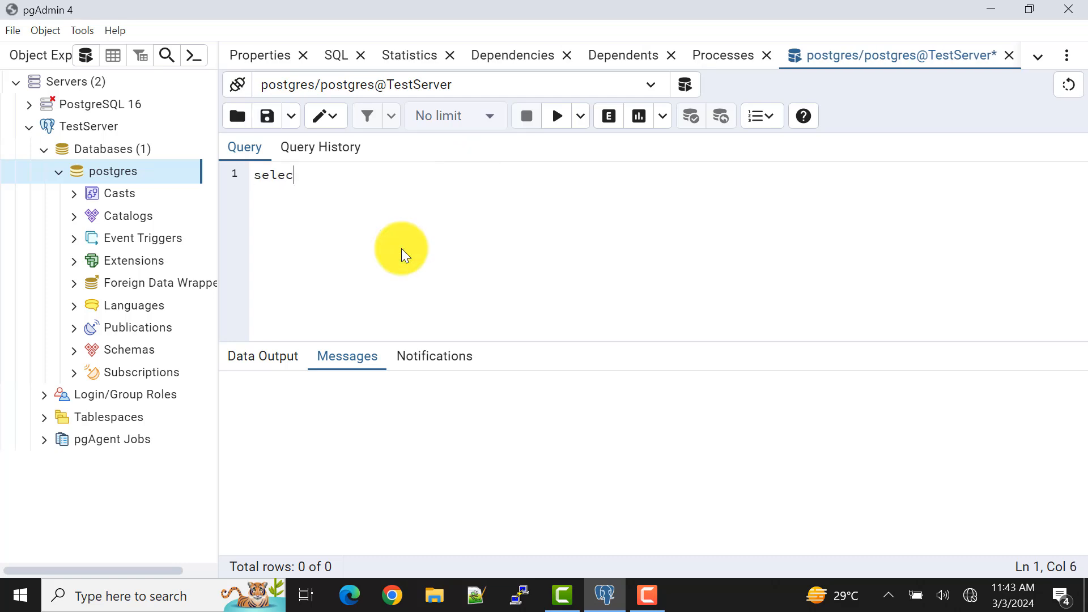
pyautogui.write('t version')
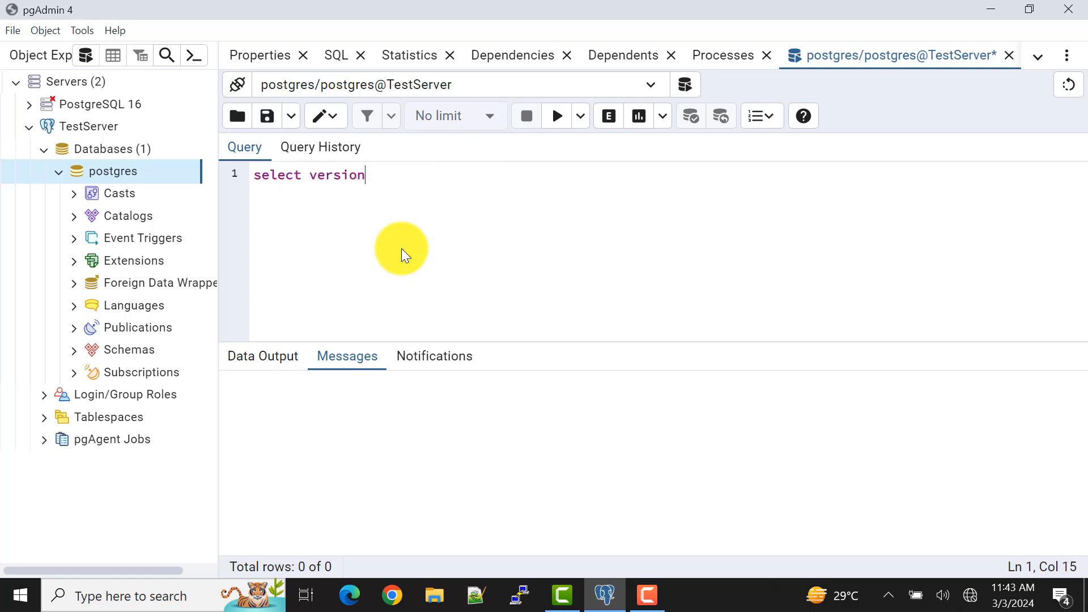
pyautogui.write('();')
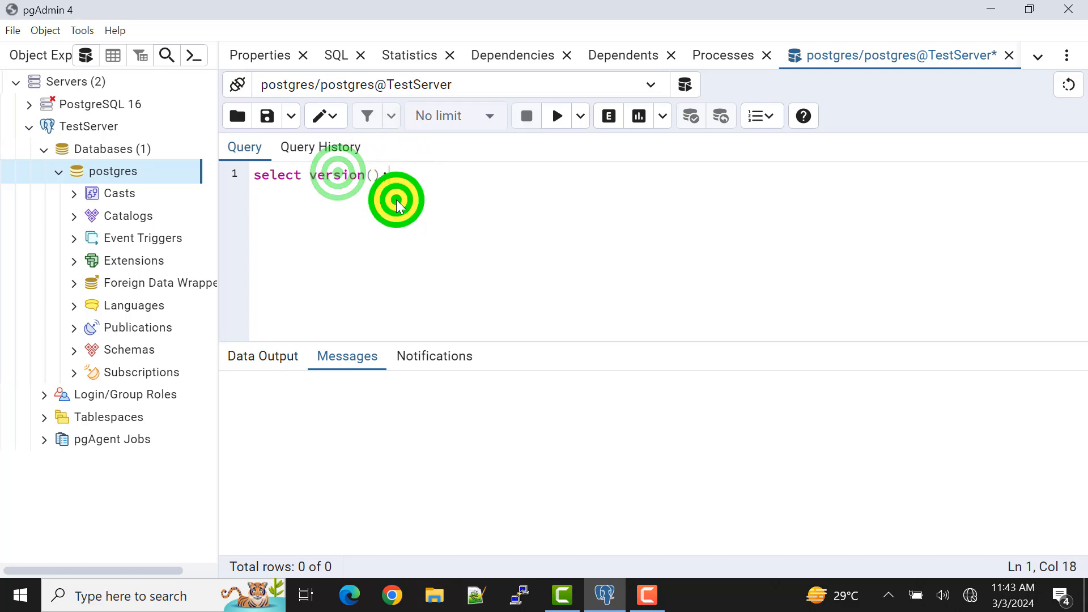
pyautogui.click(556, 116)
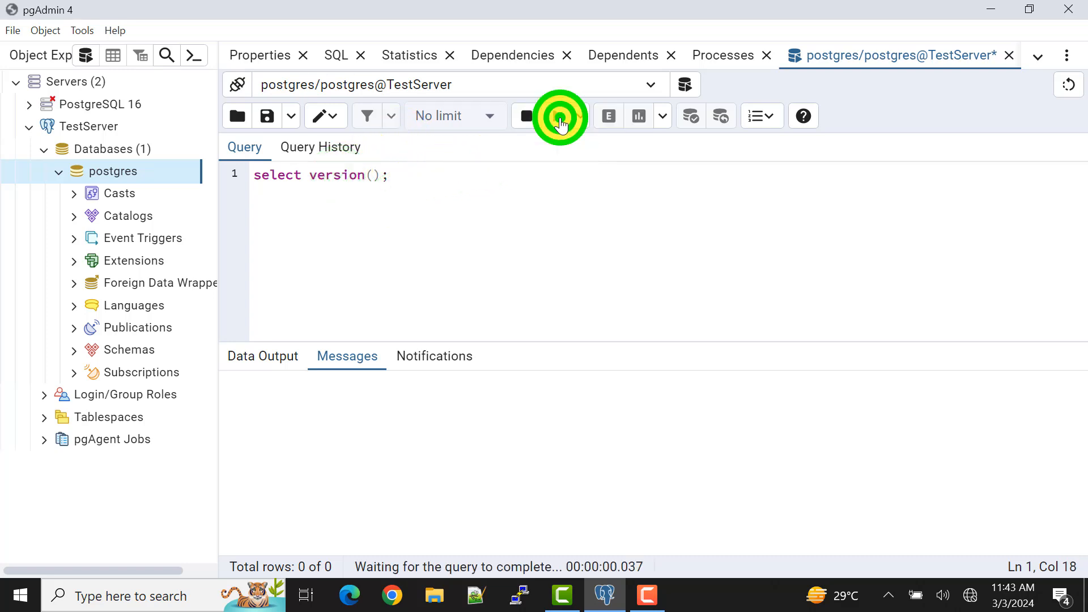
pyautogui.click(556, 116)
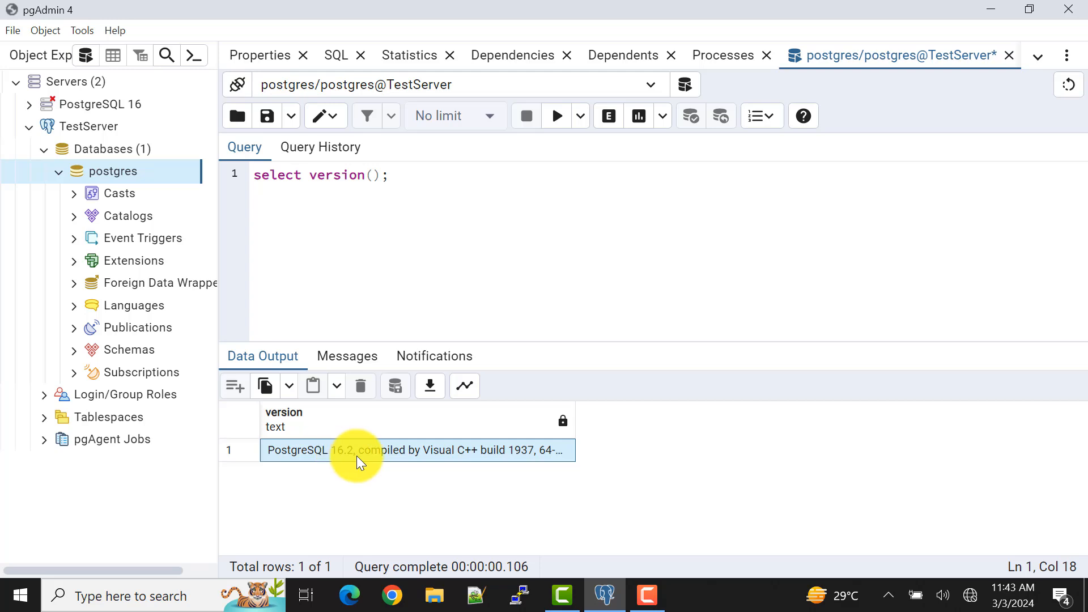
pyautogui.moveTo(413, 456)
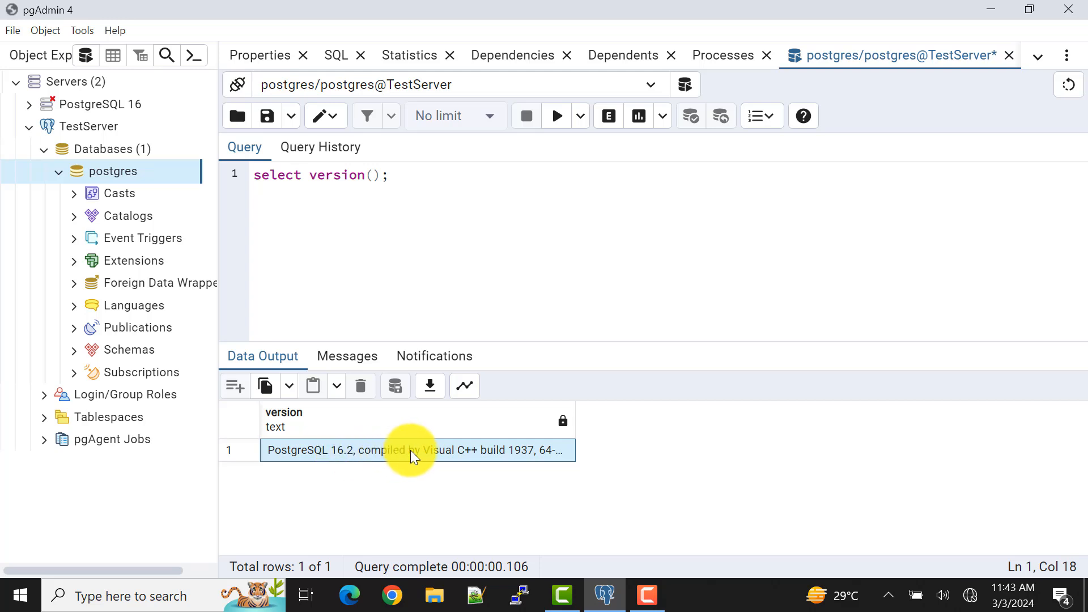
pyautogui.moveTo(332, 461)
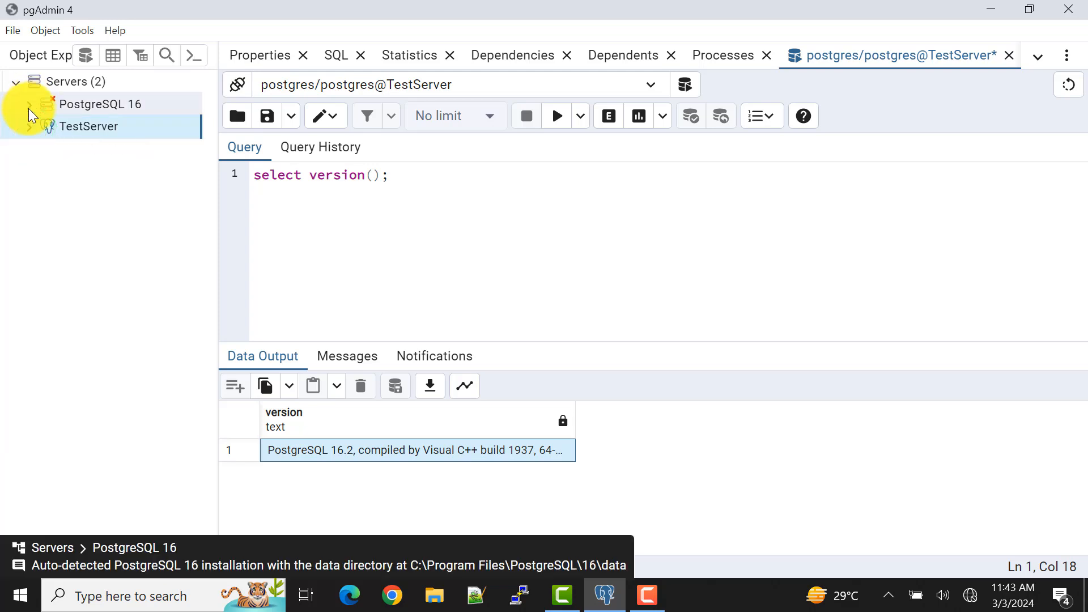
# - Connect to the PostgreSQL 16 server with the postgres password and bring up its actions
pyautogui.click(99, 105)
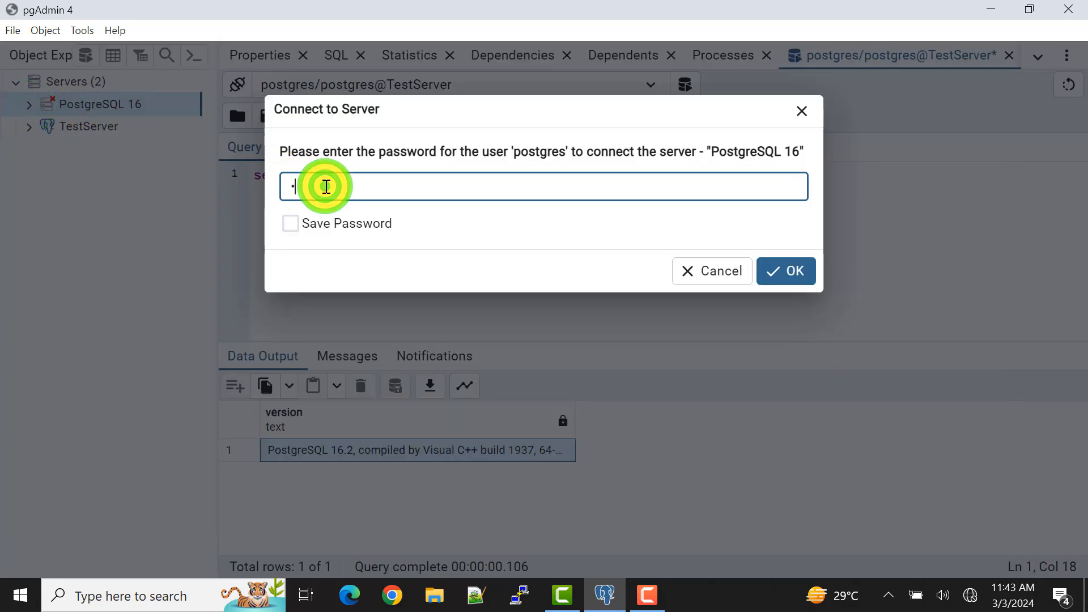
pyautogui.click(785, 271)
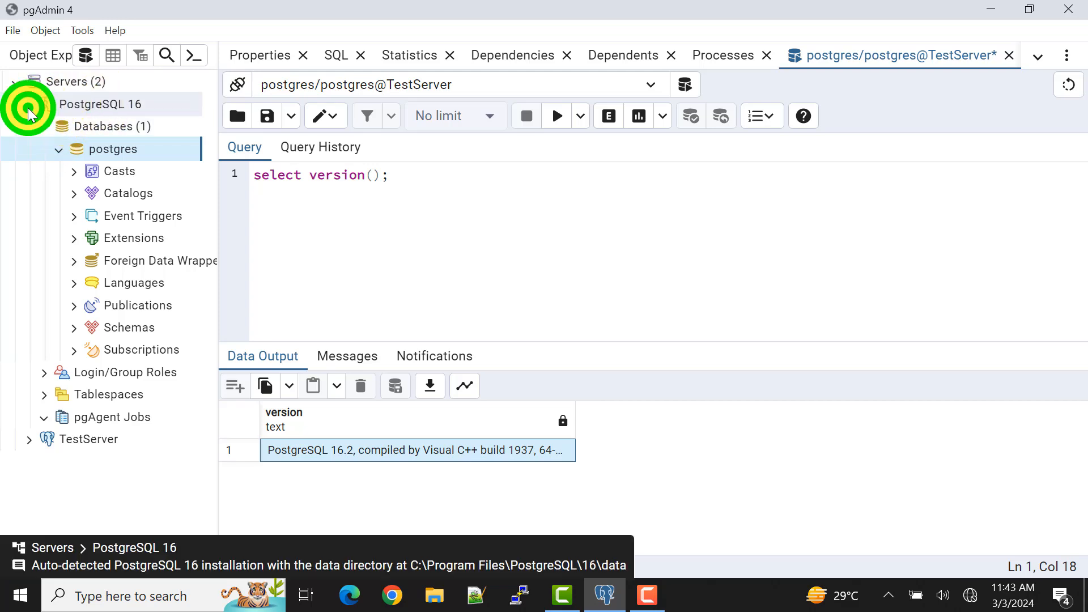
pyautogui.rightClick(101, 105)
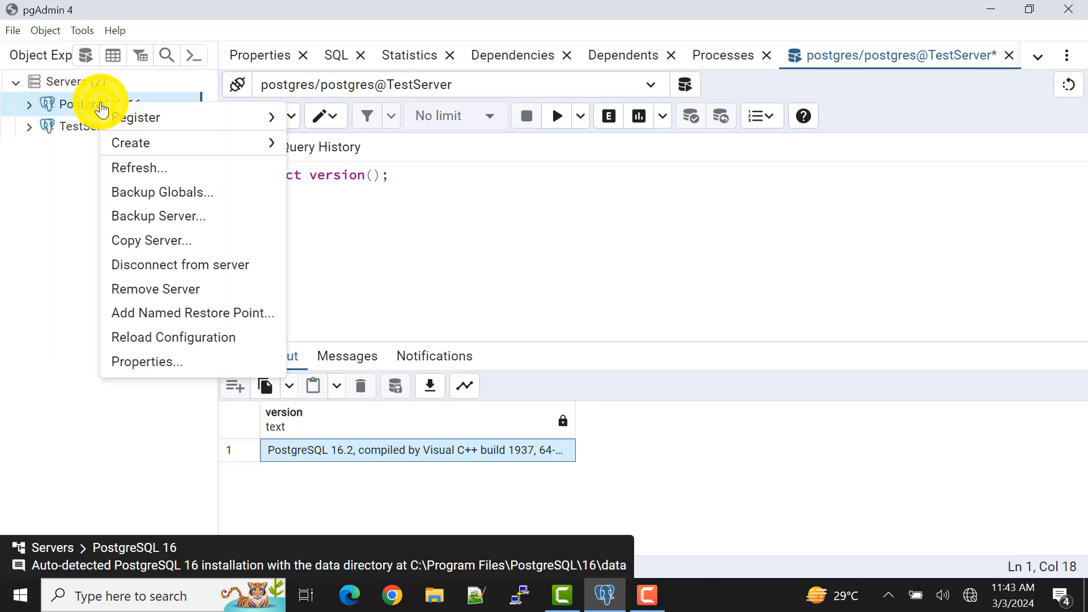
pyautogui.moveTo(179, 265)
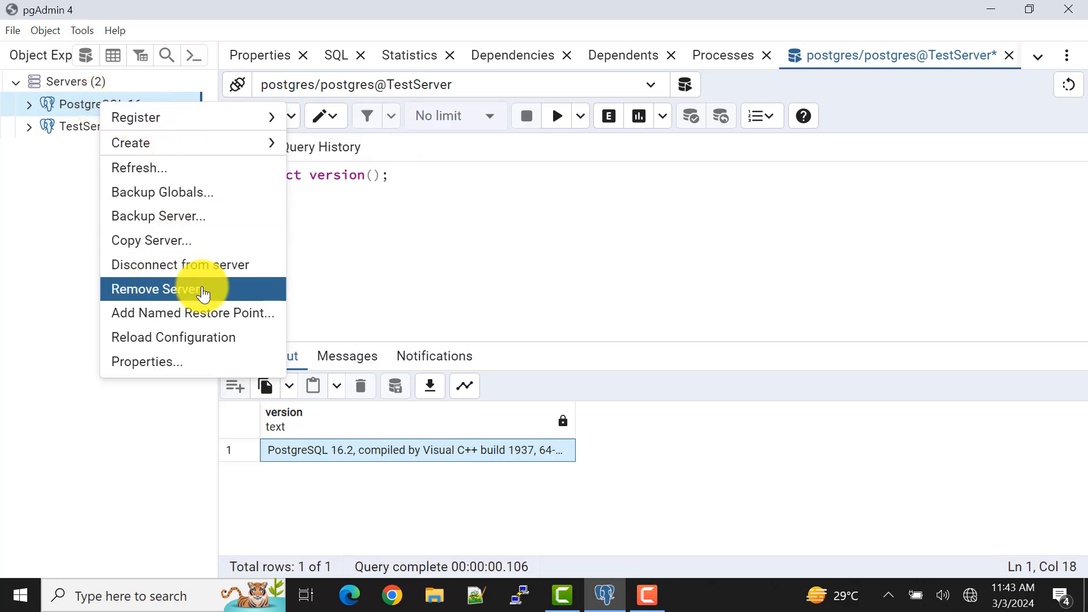
pyautogui.moveTo(198, 295)
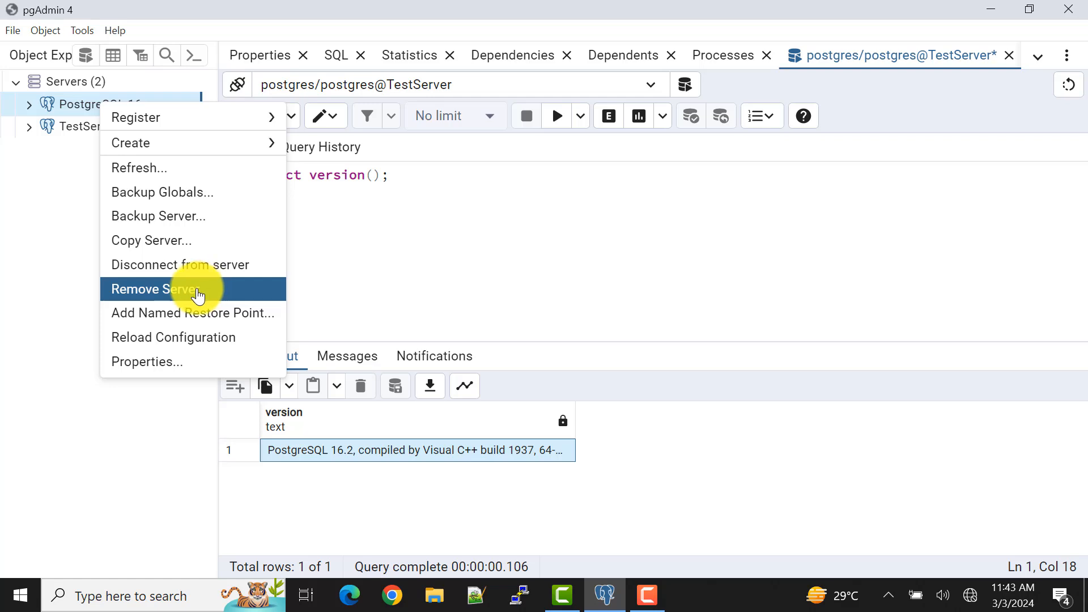